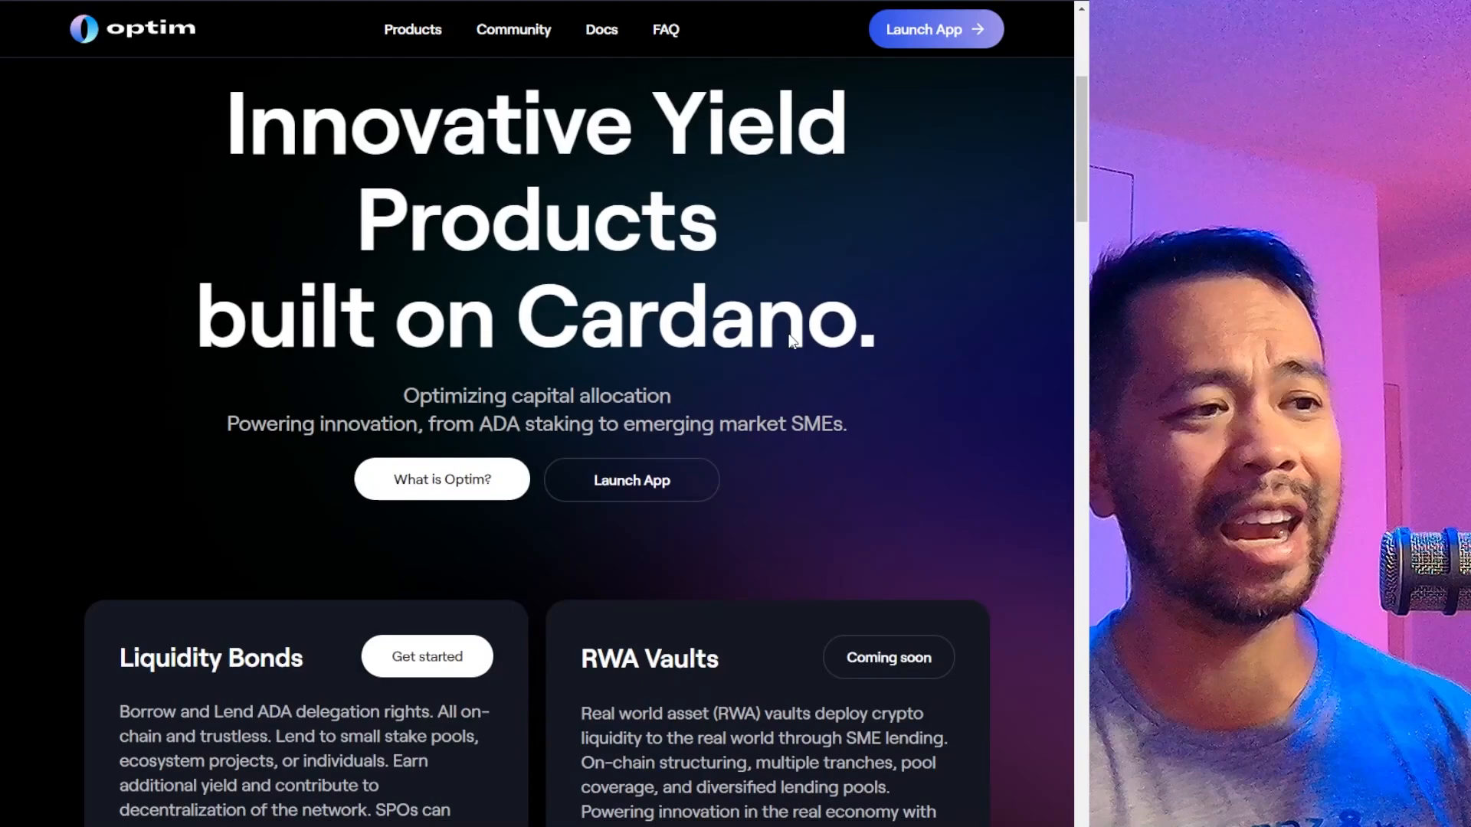
# Launch the Optim Bonds app and browse the OPool ISPO bond pools and Active Bonds grid.
pyautogui.click(923, 29)
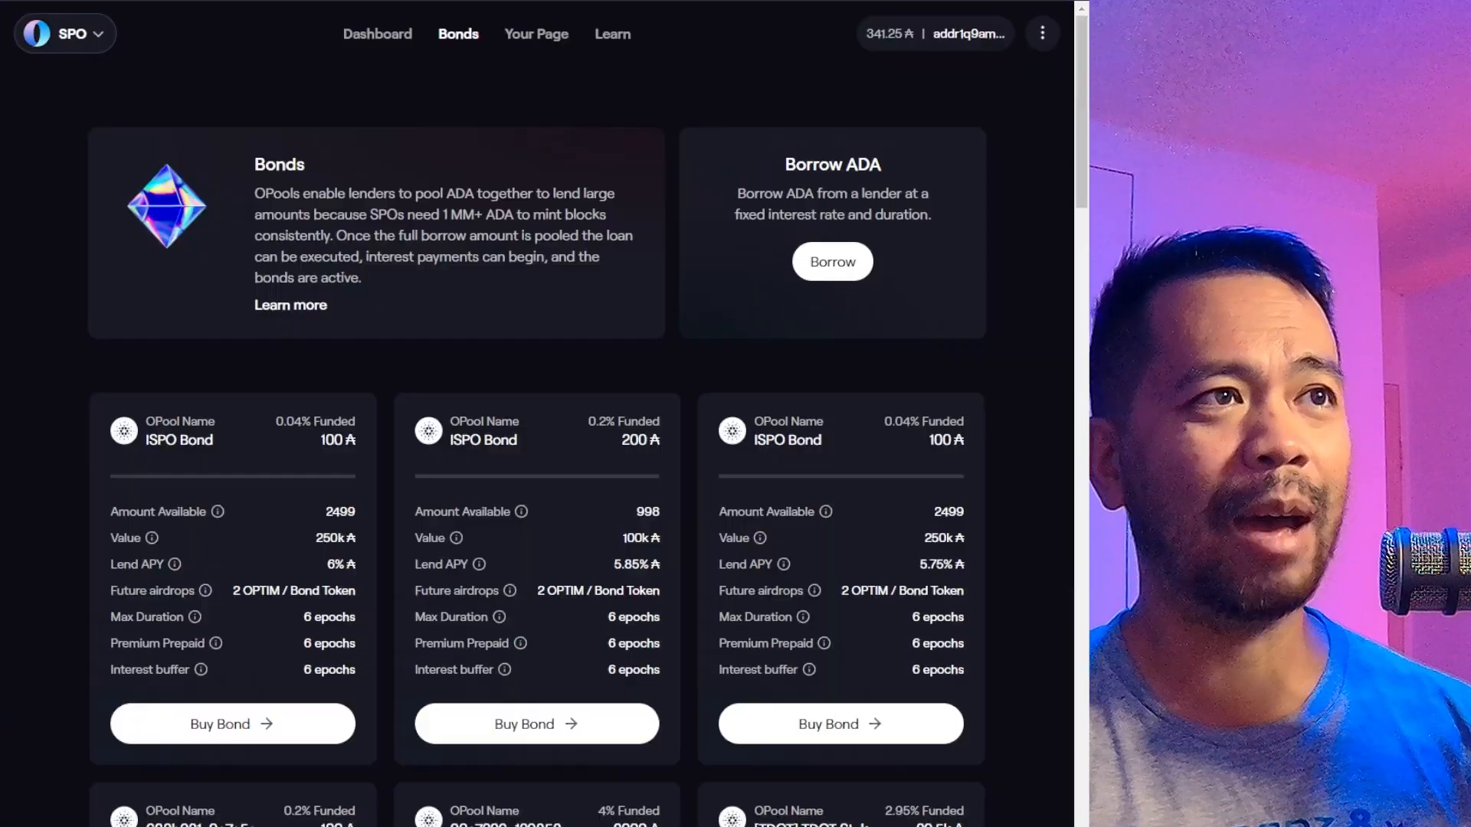
pyautogui.scroll(-3)
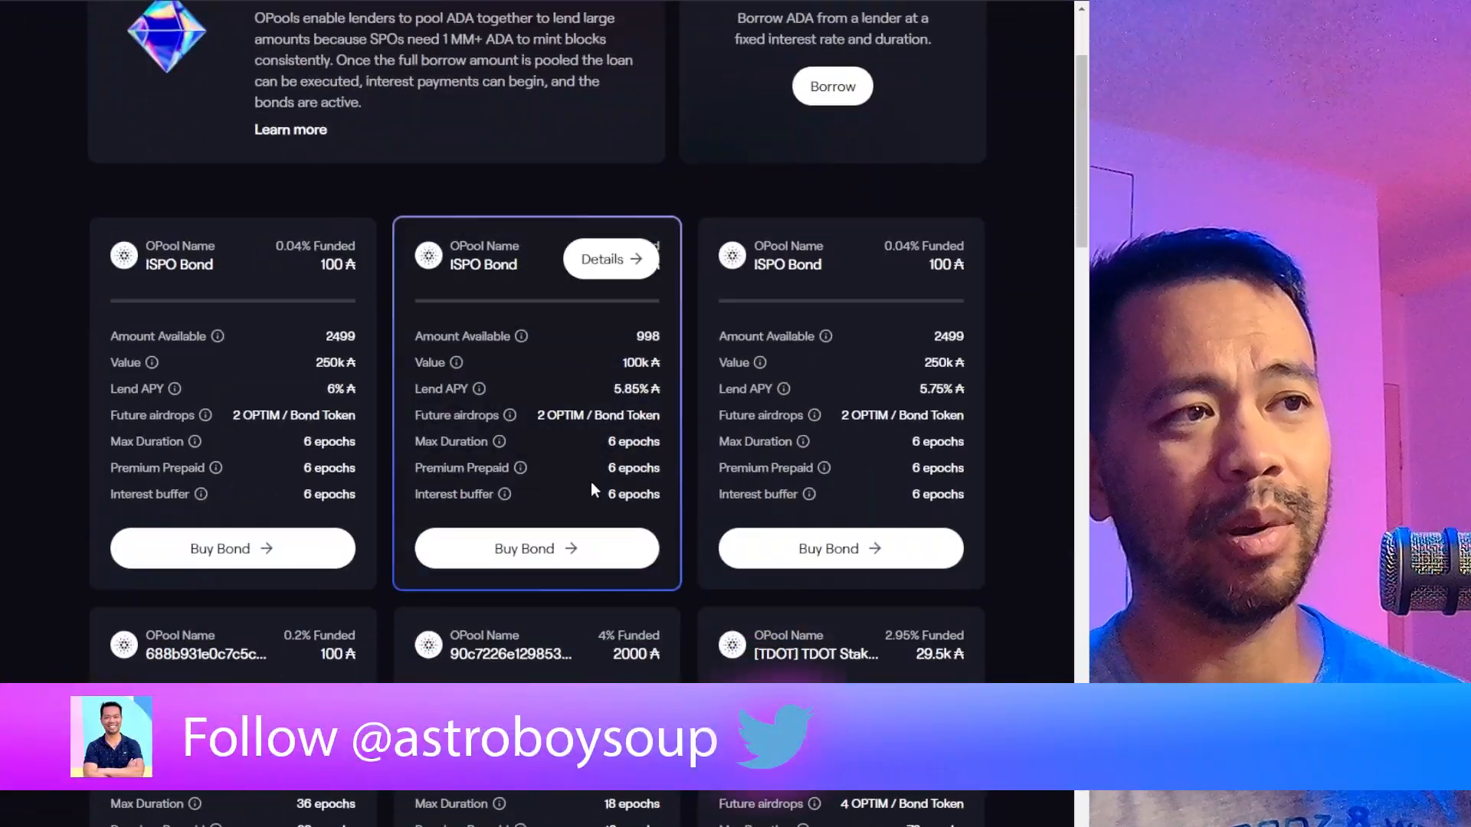
pyautogui.scroll(-3)
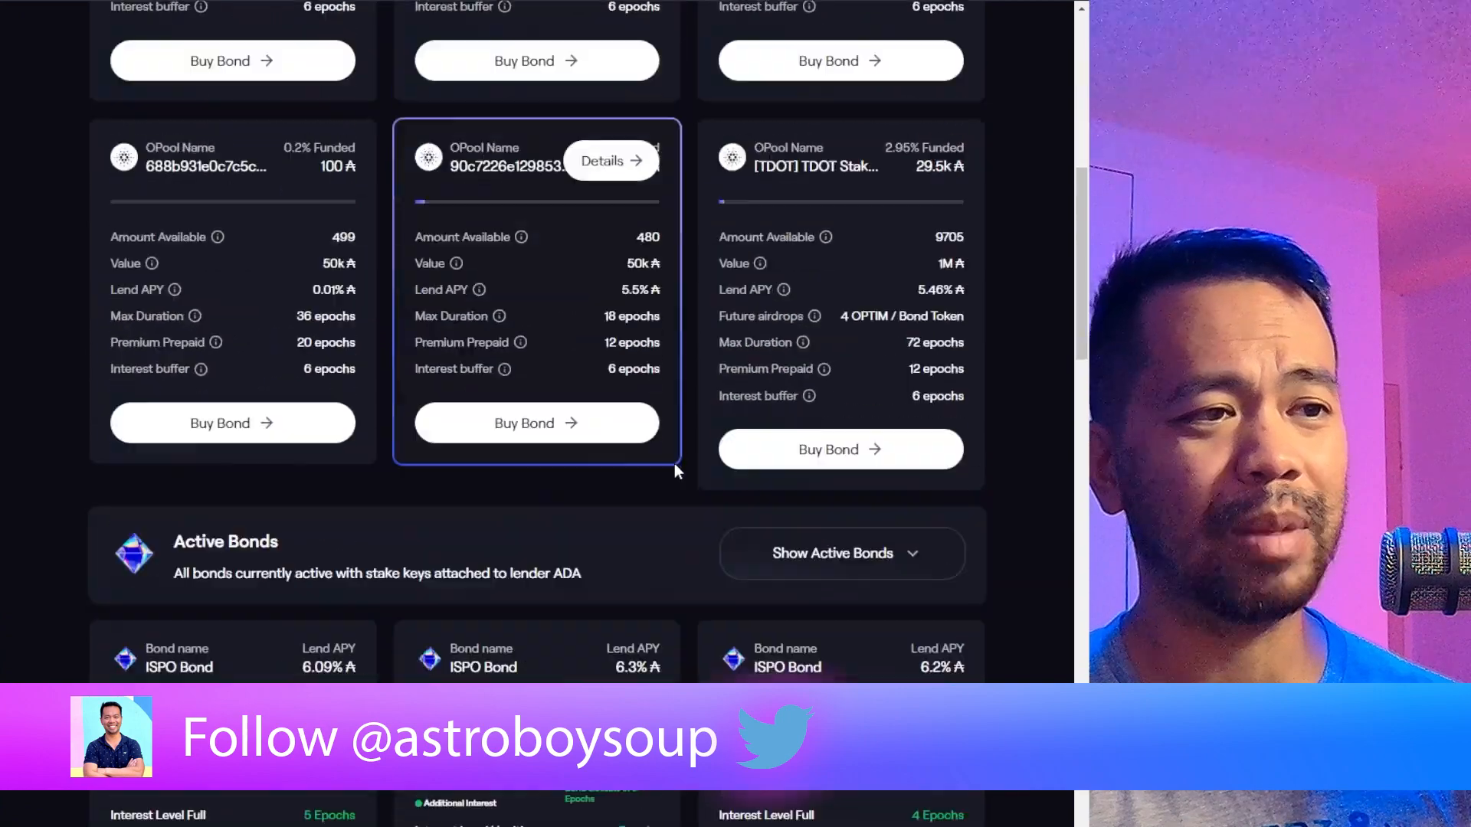
pyautogui.scroll(-3)
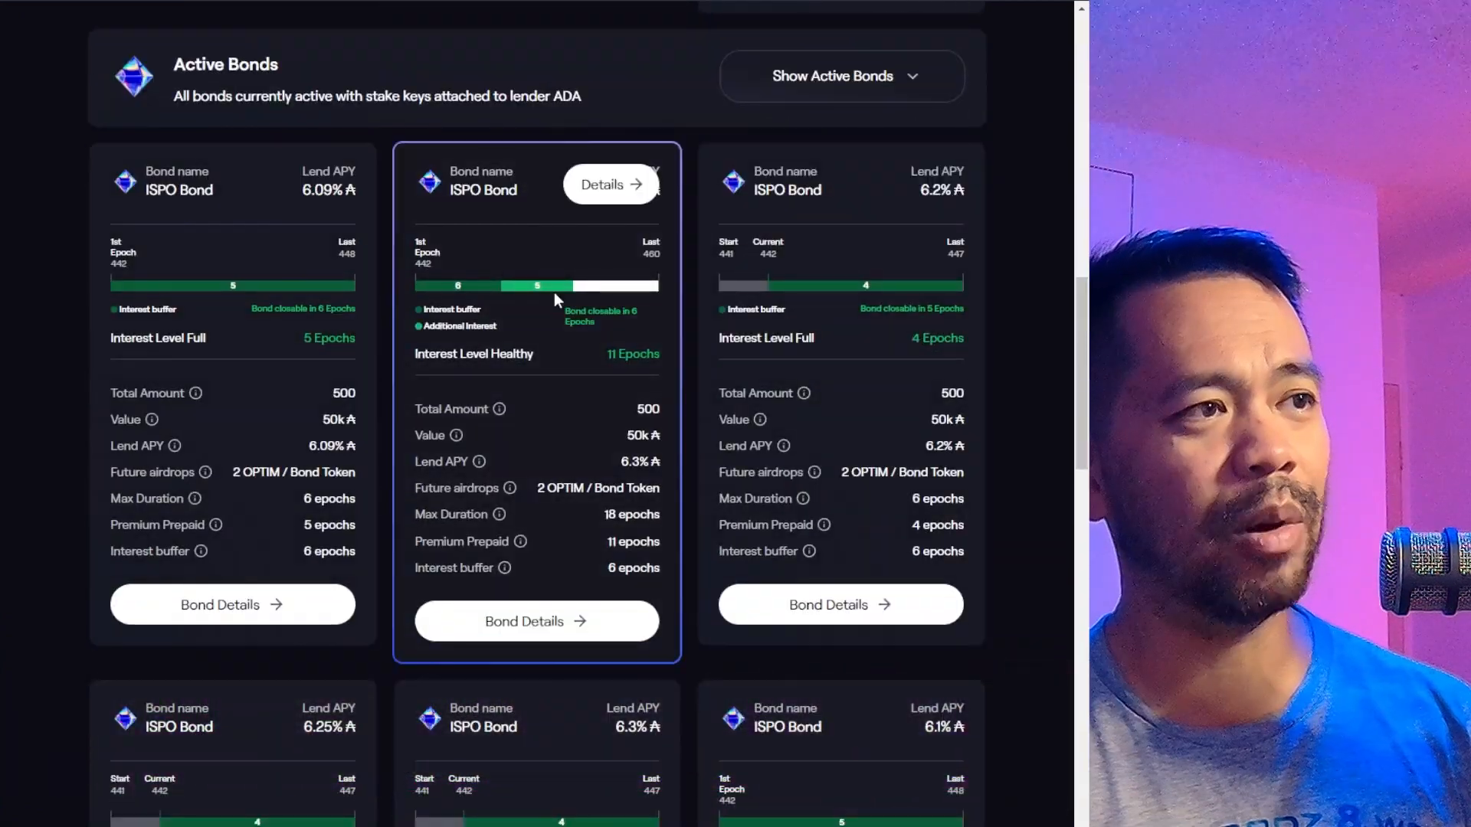
pyautogui.scroll(-3)
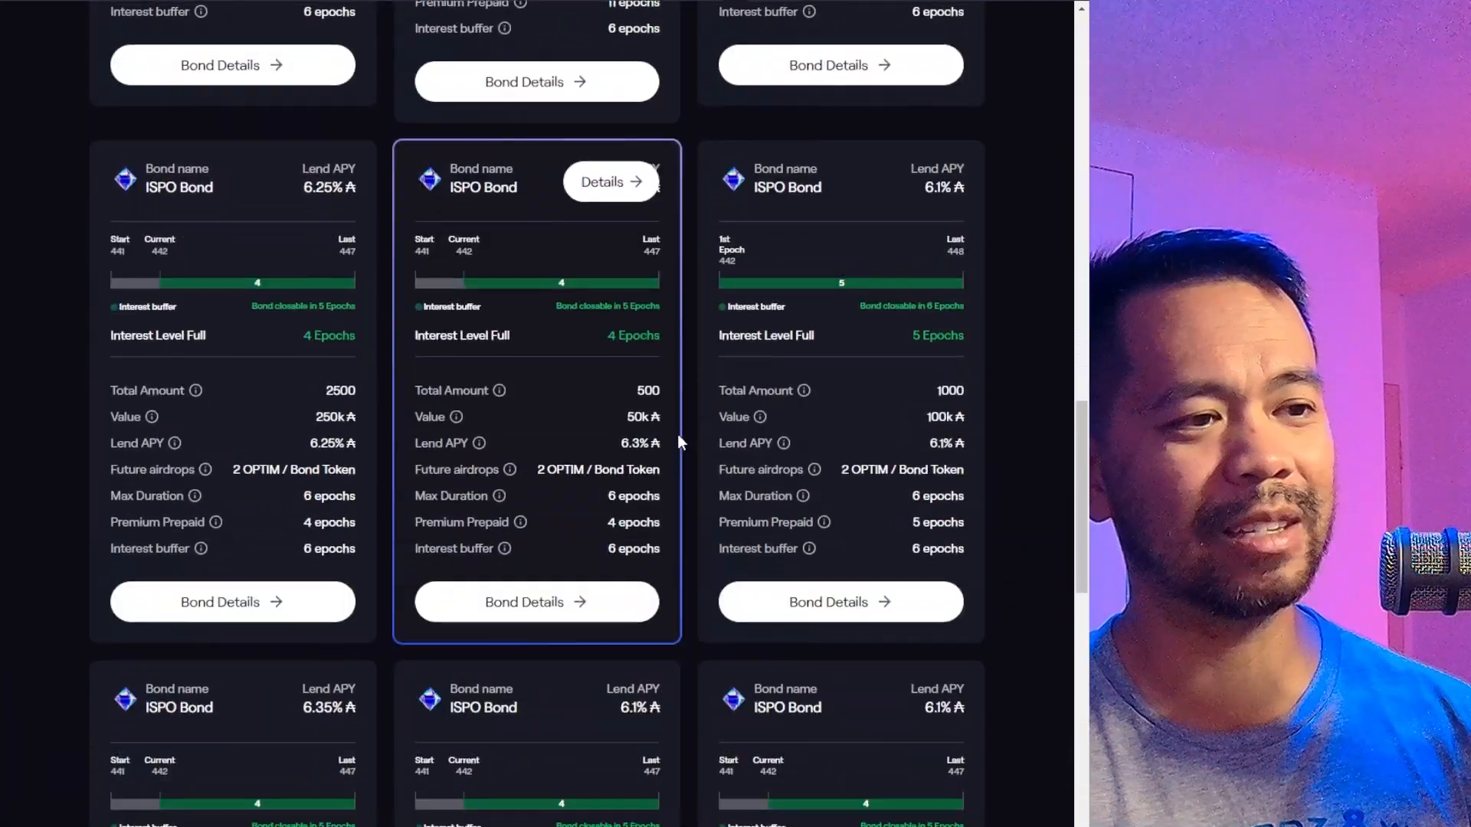
pyautogui.scroll(-3)
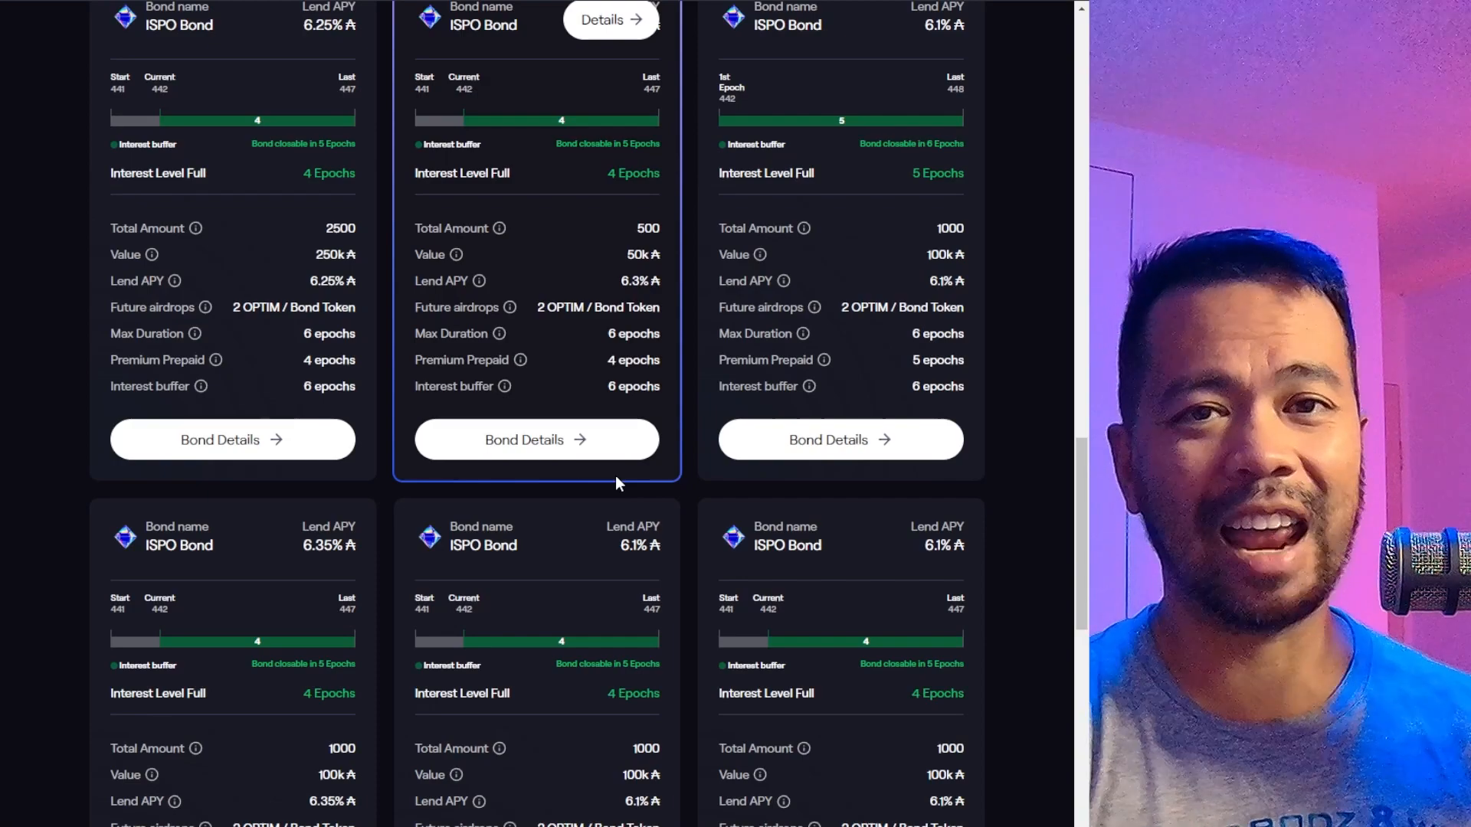
pyautogui.moveTo(536, 440)
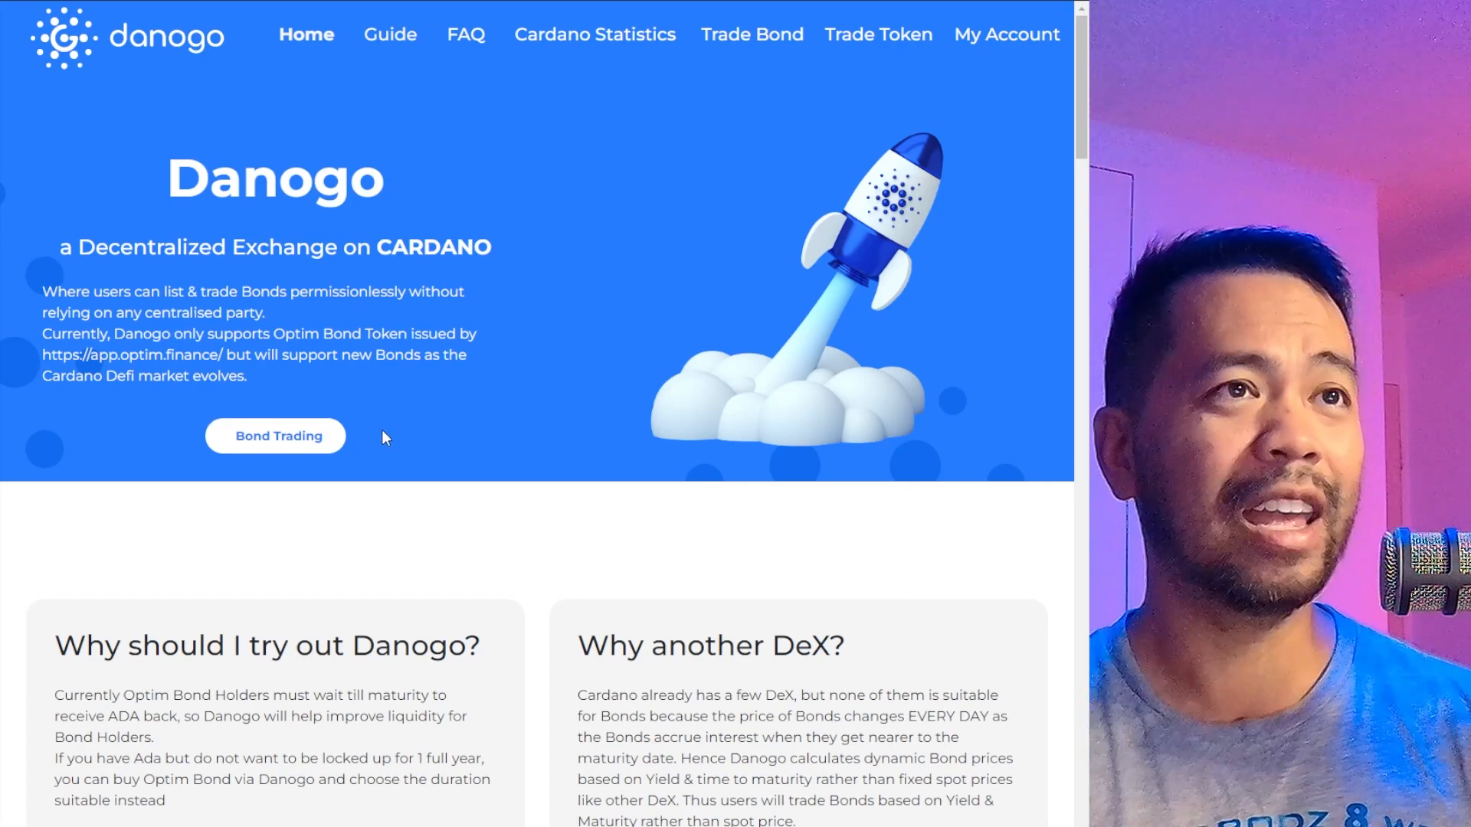
# Open Danogo's Bond Trading order book of bid and ask yields by maturity.
pyautogui.click(275, 435)
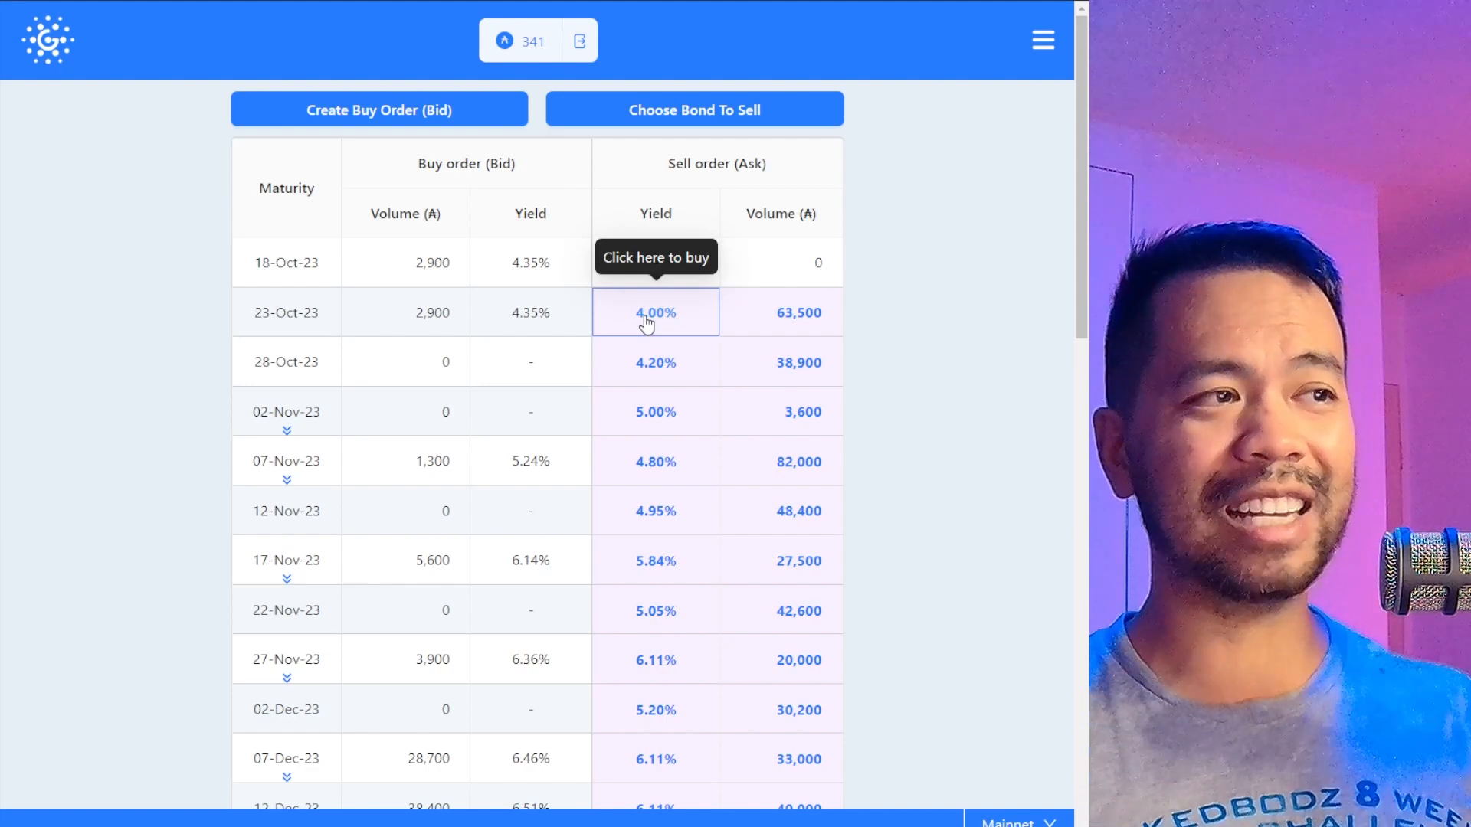
pyautogui.moveTo(781, 313)
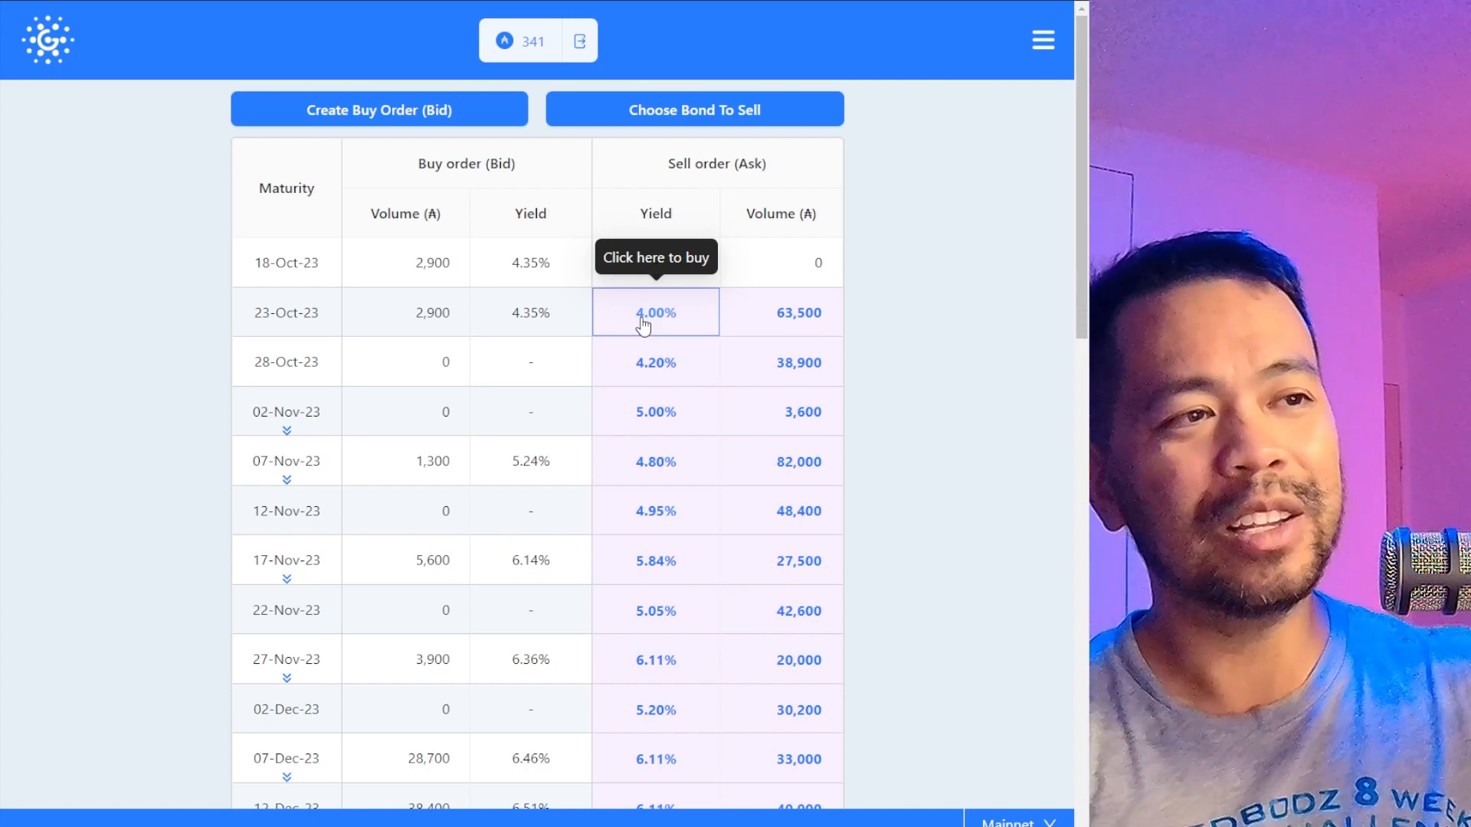
pyautogui.scroll(-3)
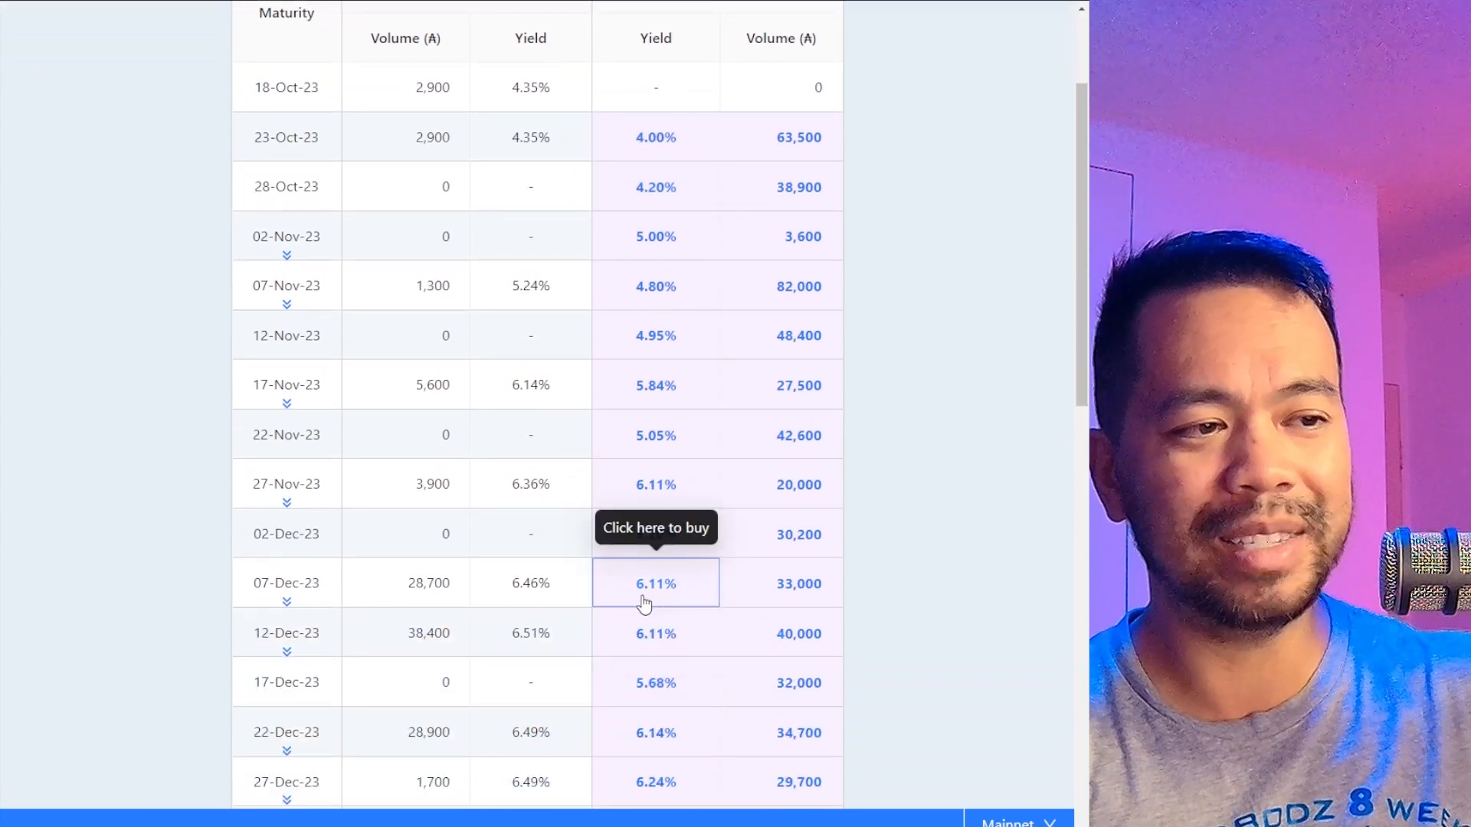
pyautogui.moveTo(656, 732)
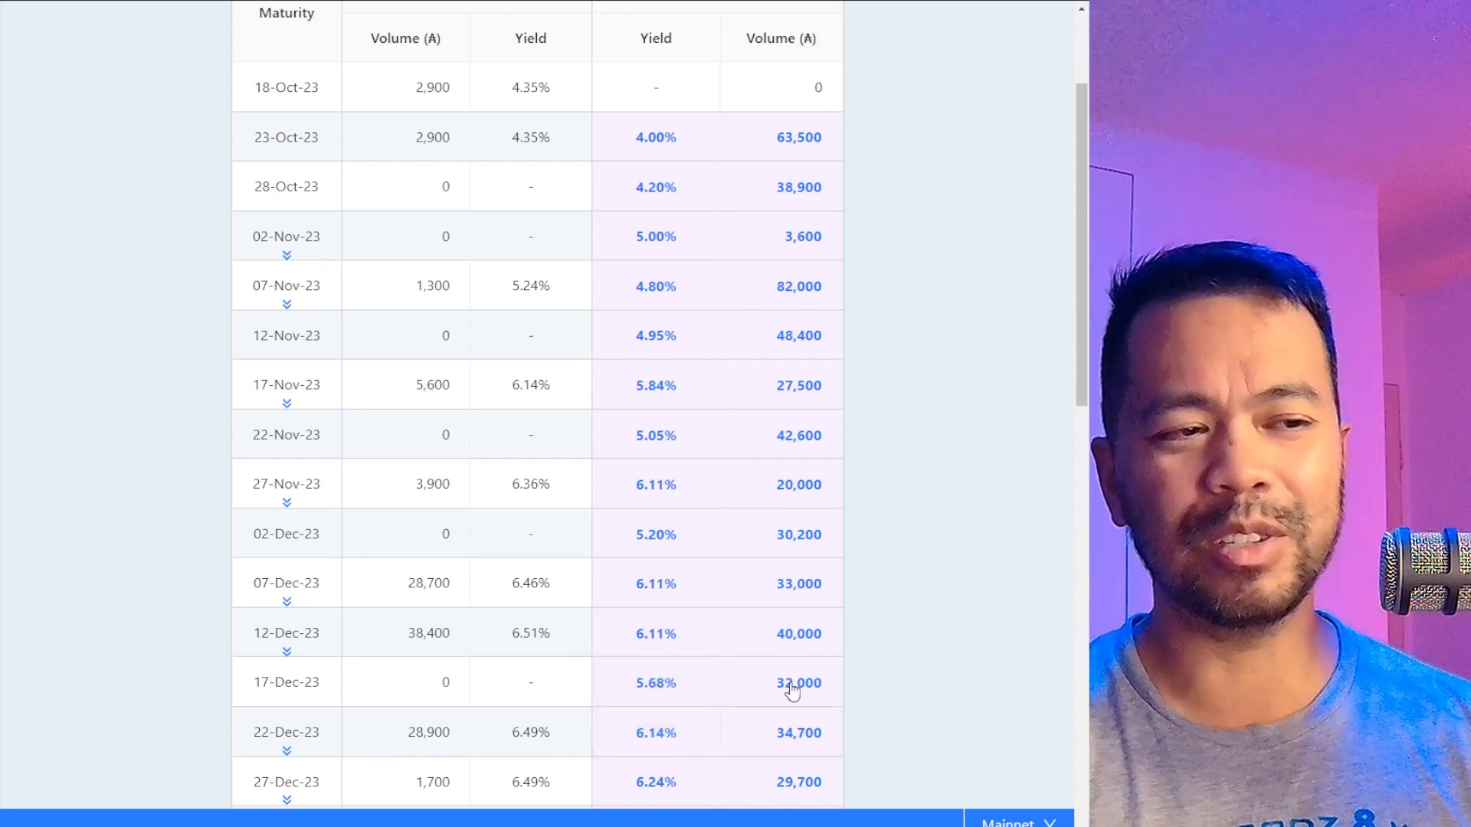
pyautogui.scroll(-3)
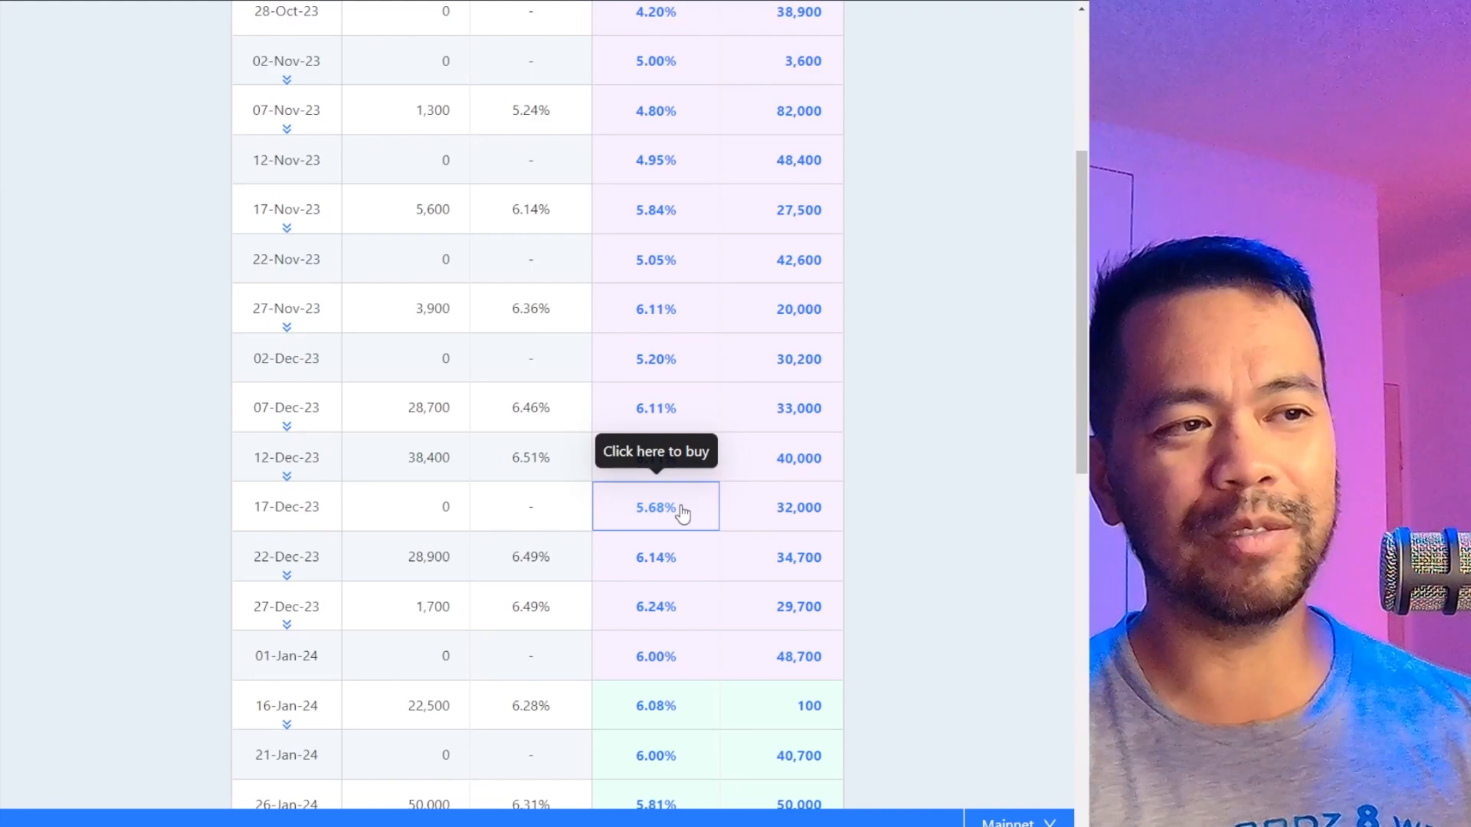
pyautogui.scroll(-3)
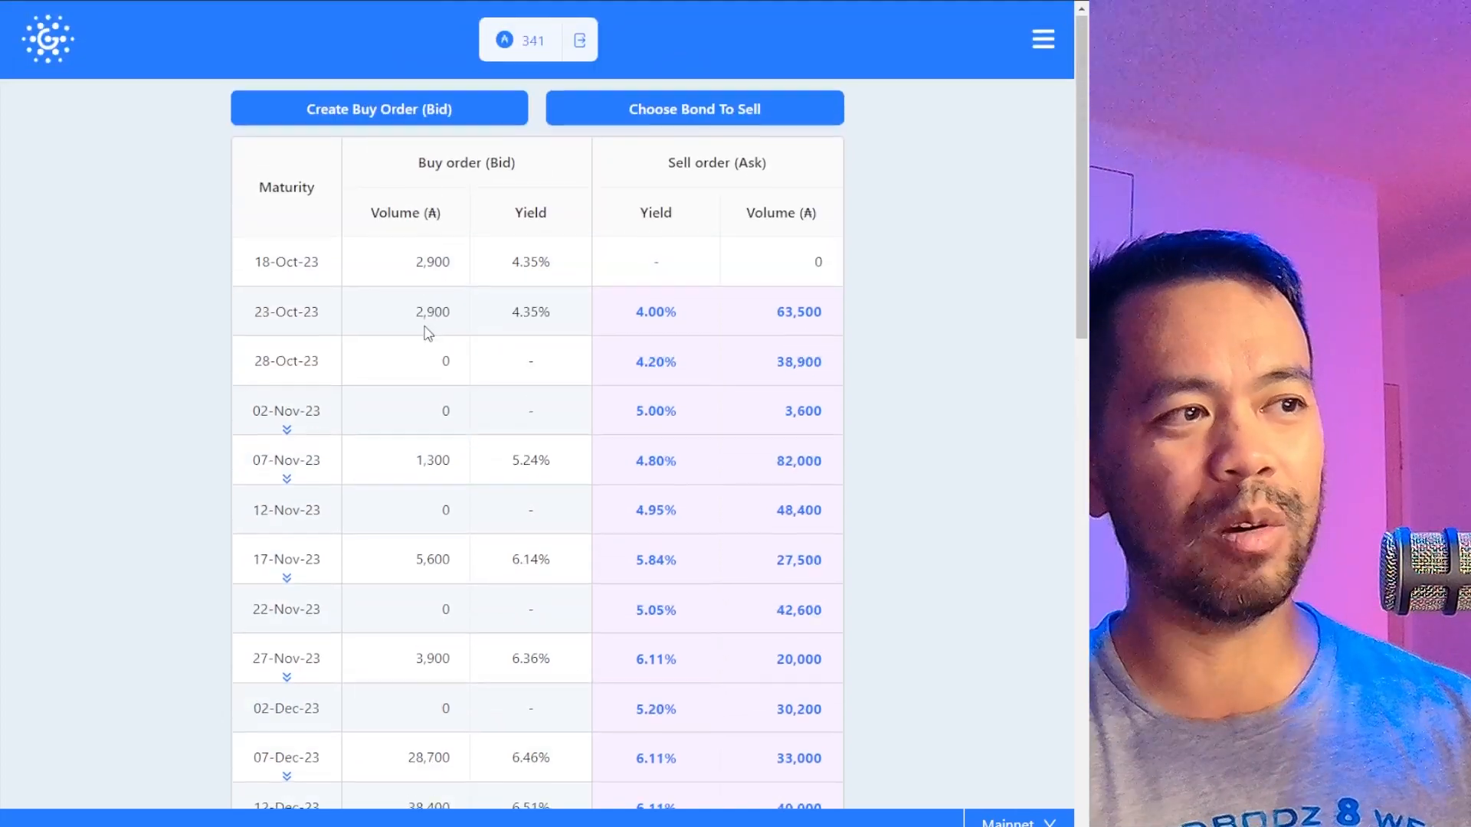
# Scroll the order book to show October through mid-December maturities.
pyautogui.scroll(-3)
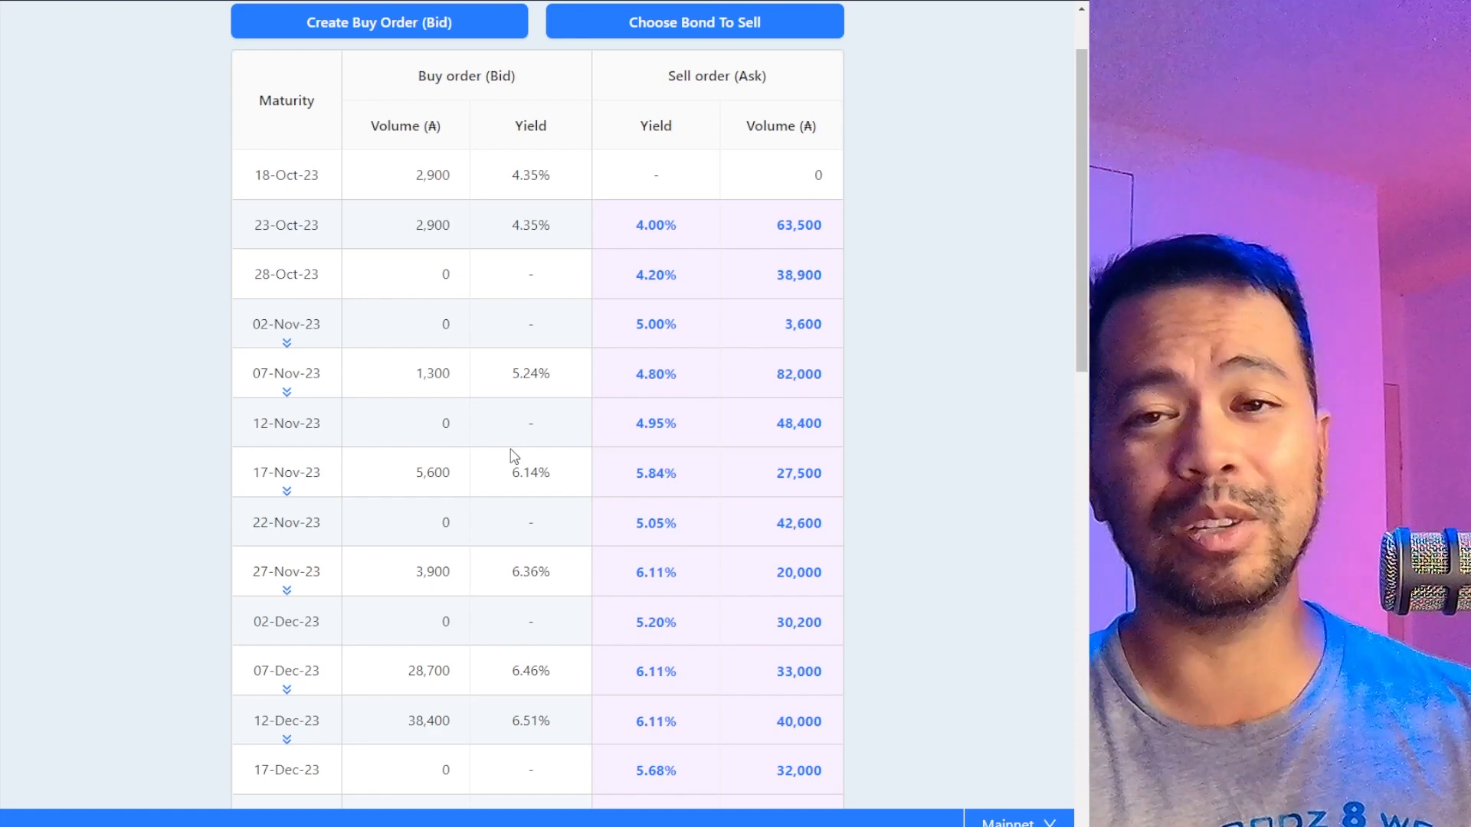
pyautogui.moveTo(480, 225)
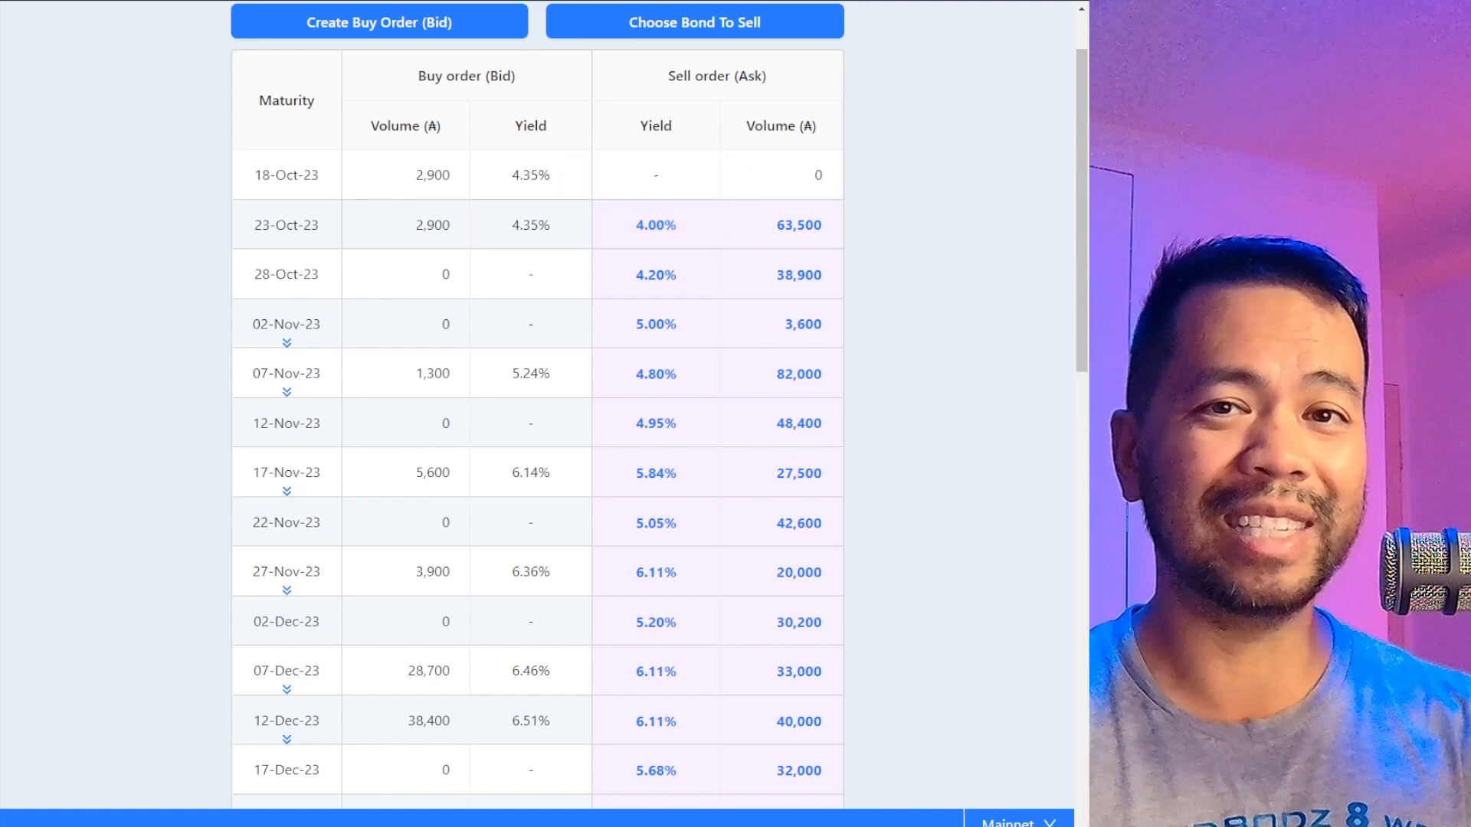
pyautogui.moveTo(655, 225)
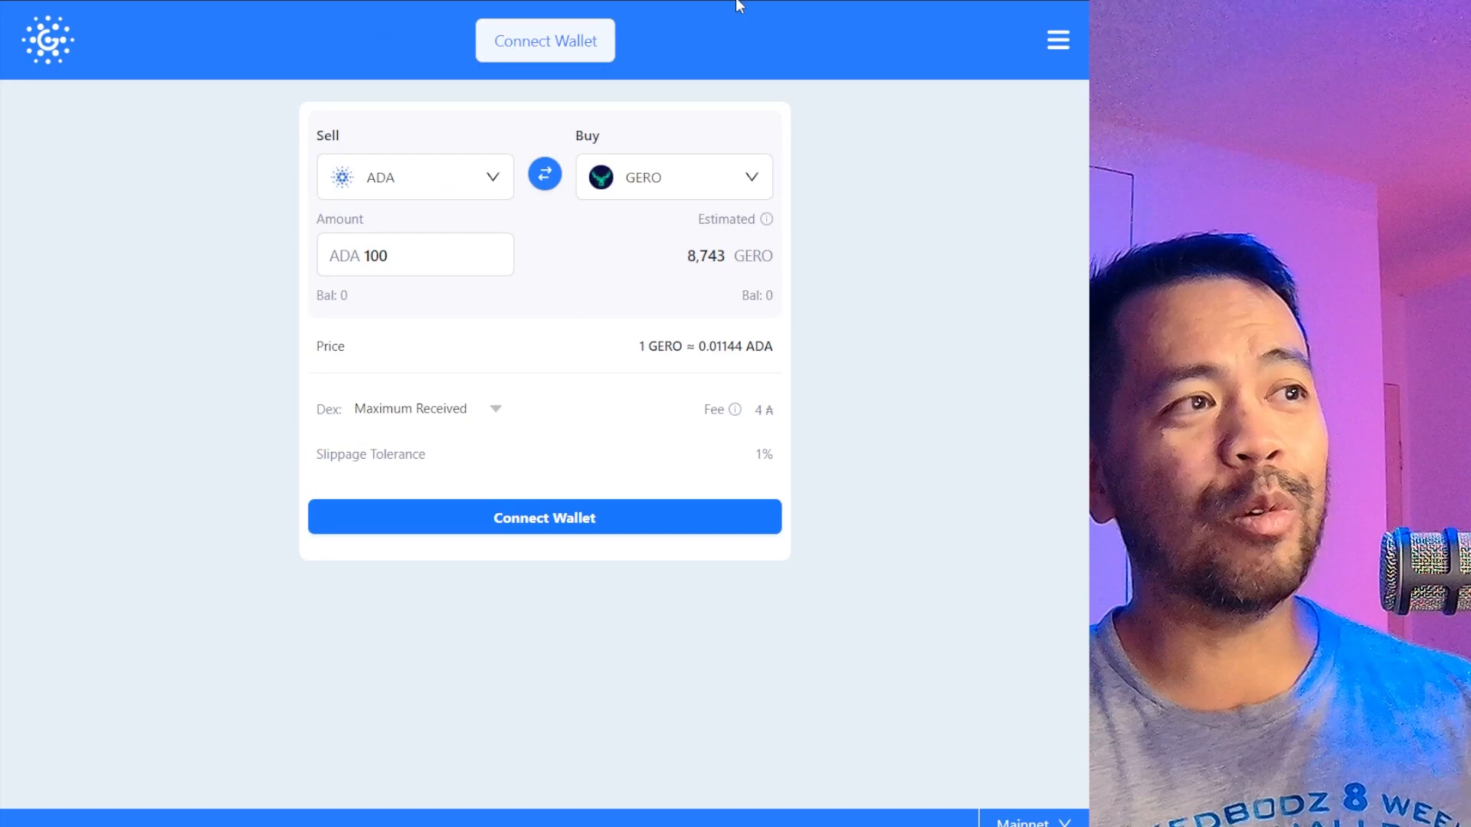
pyautogui.moveTo(188, 76)
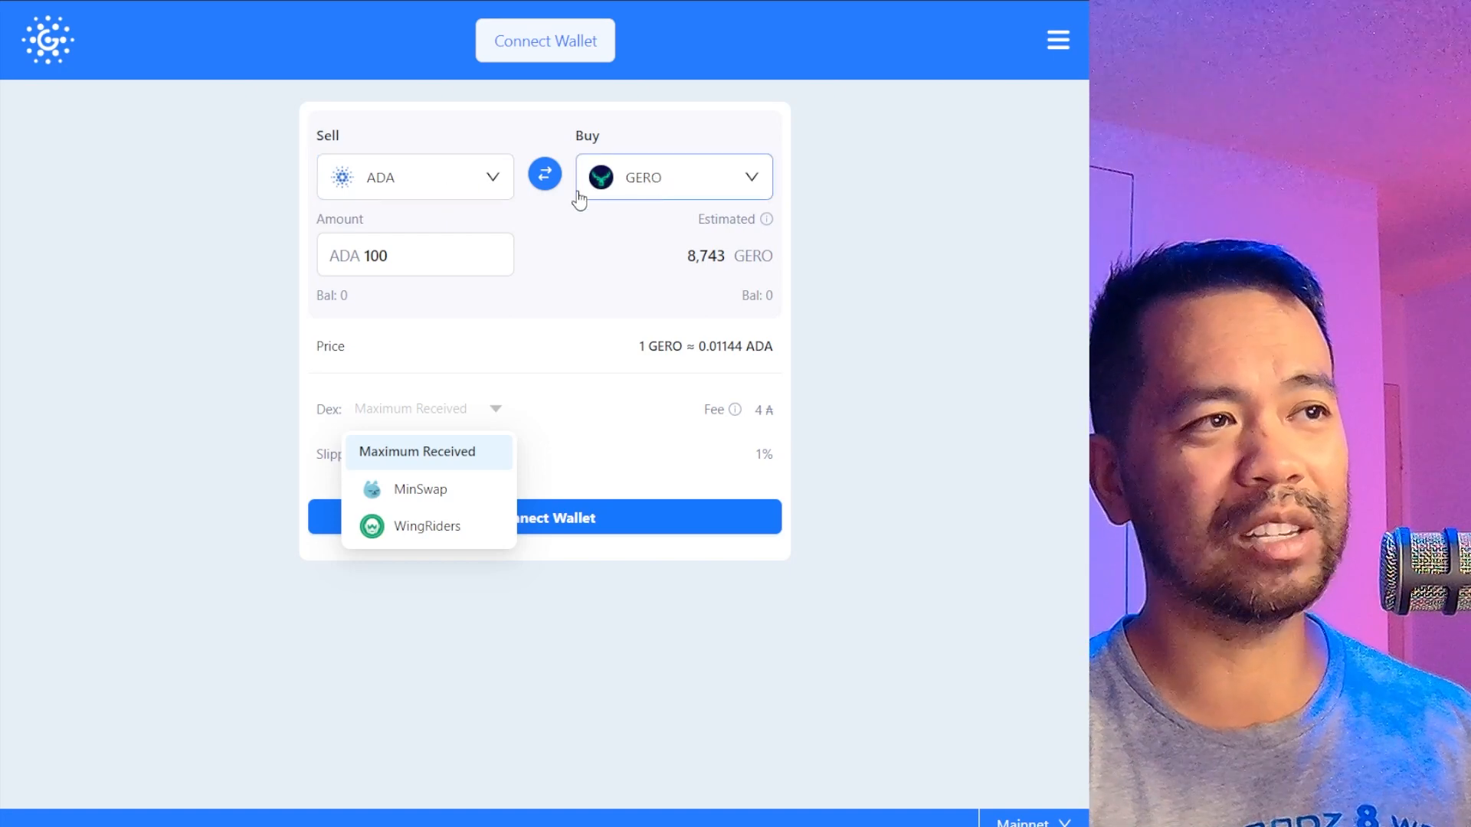
pyautogui.click(544, 176)
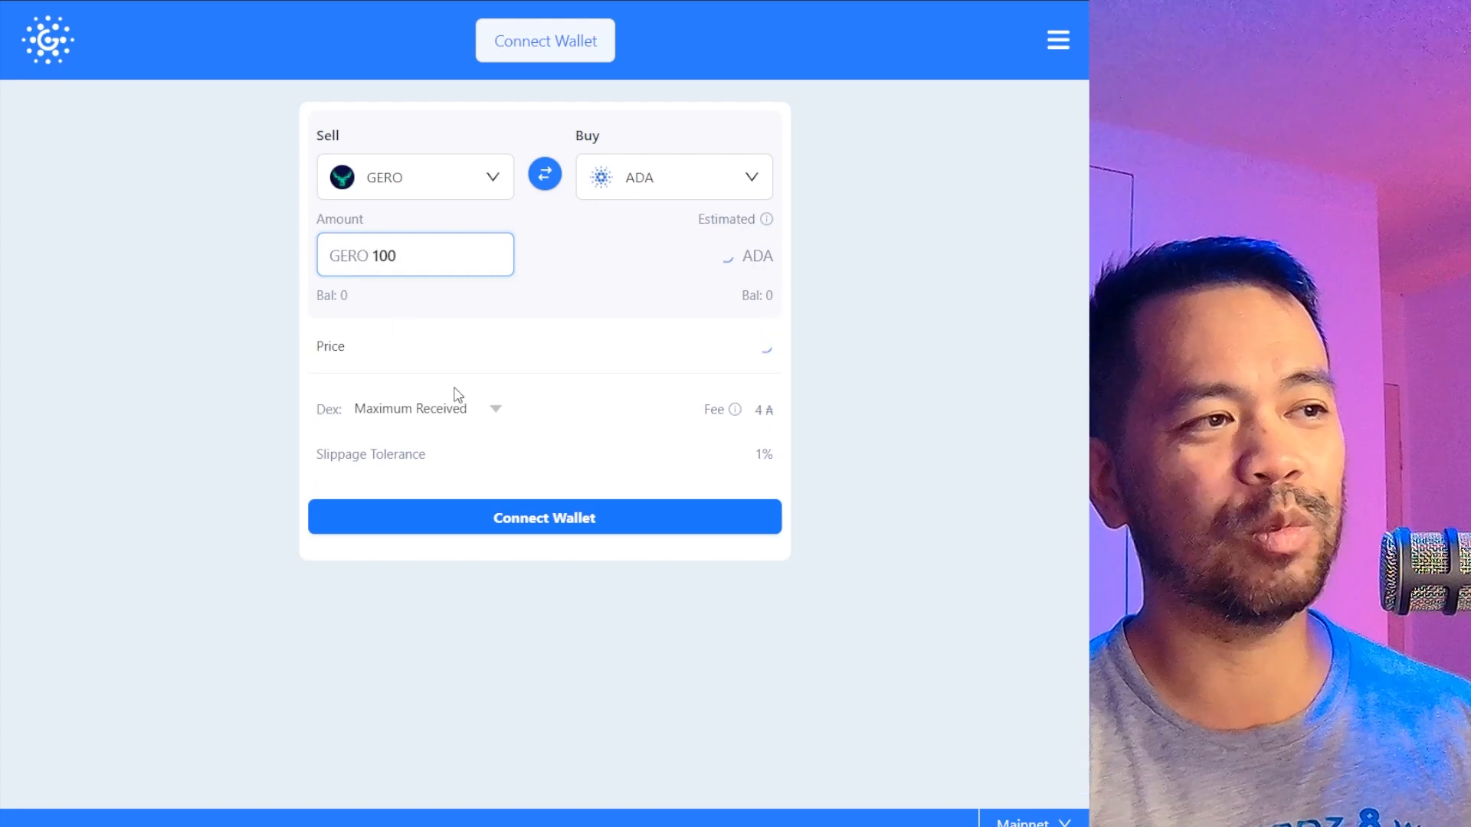
pyautogui.click(426, 408)
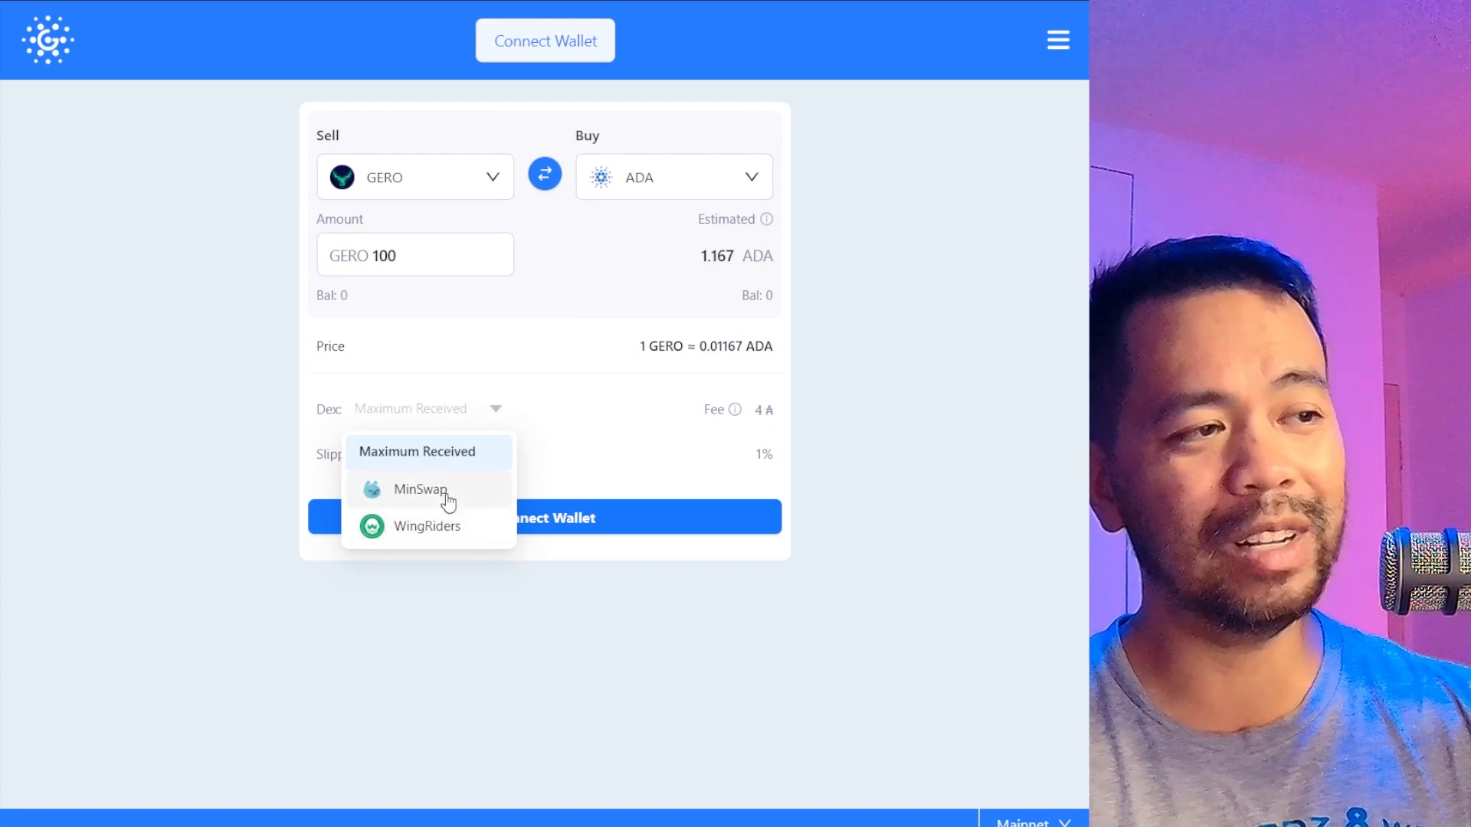
pyautogui.click(544, 175)
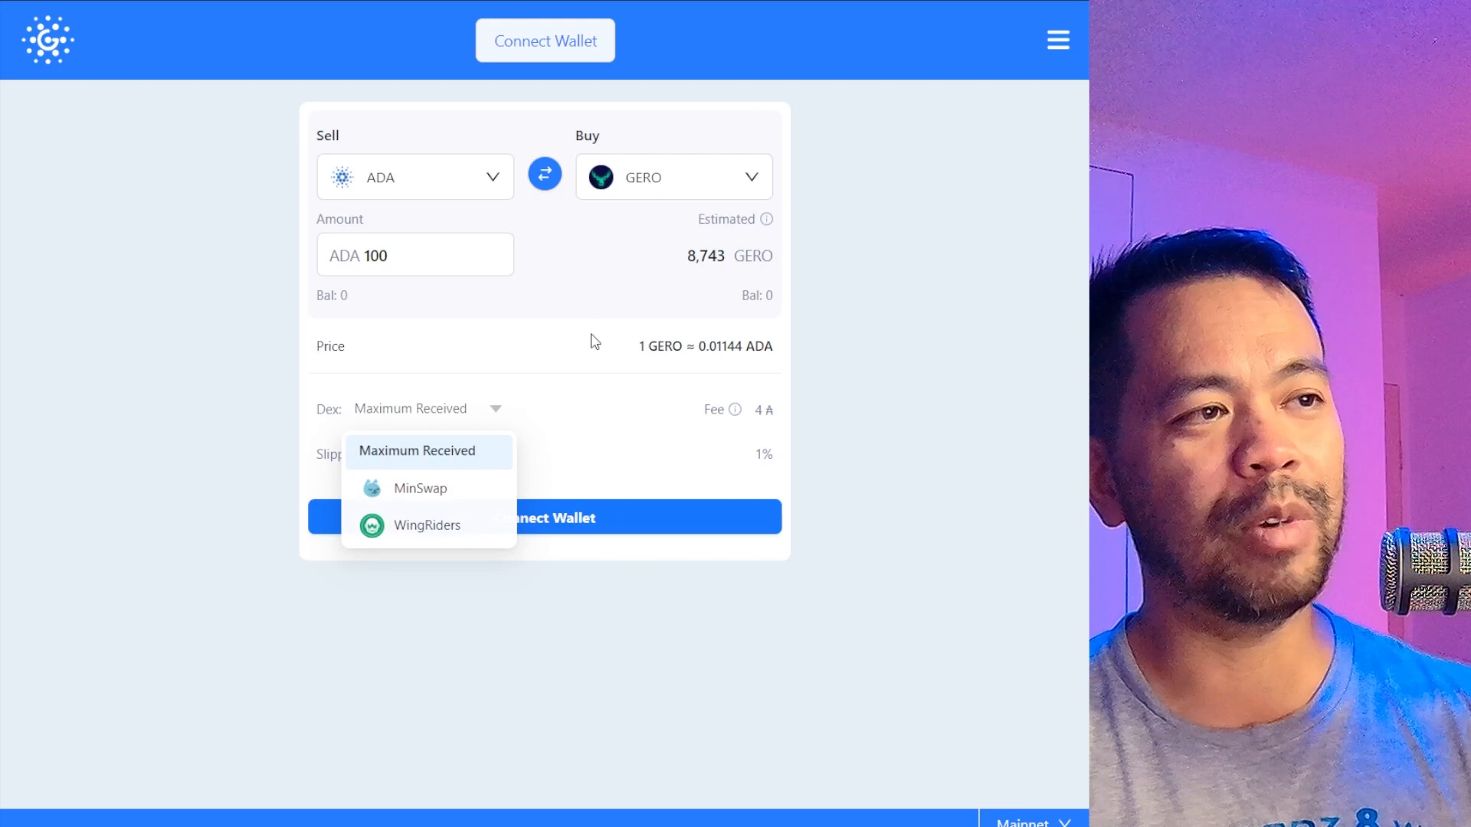
pyautogui.click(428, 451)
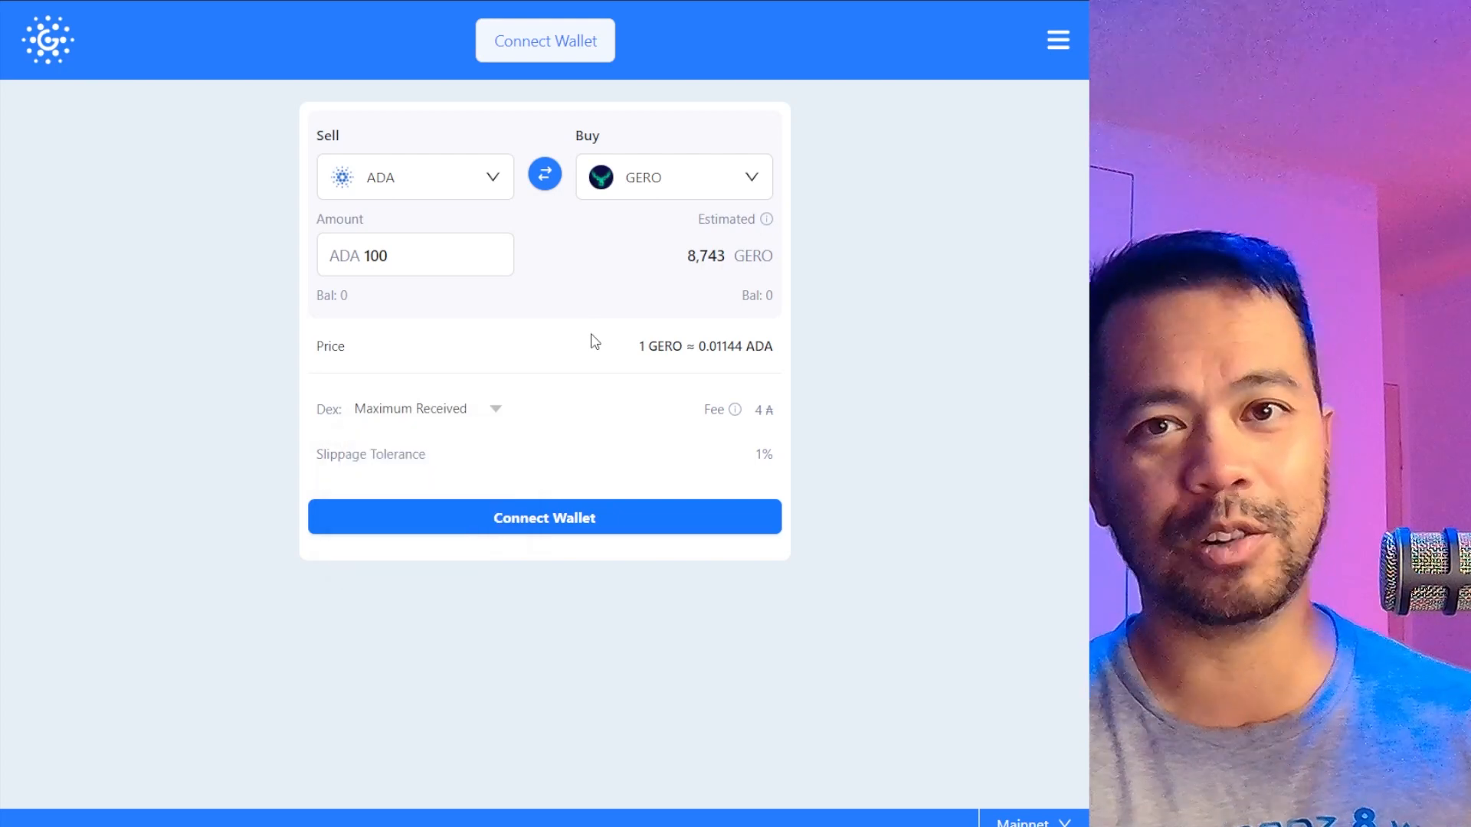
pyautogui.moveTo(986, 331)
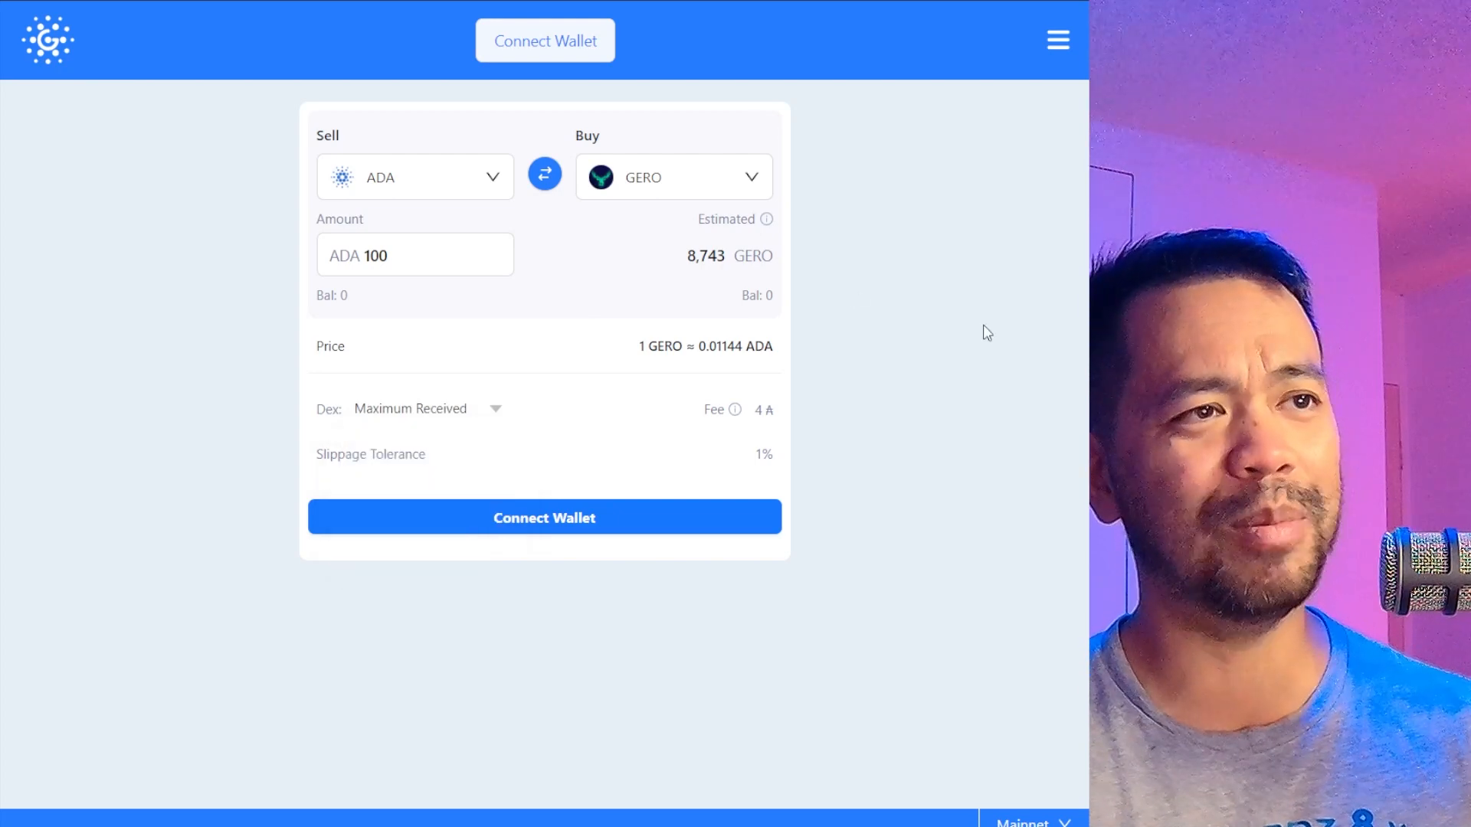
pyautogui.moveTo(971, 343)
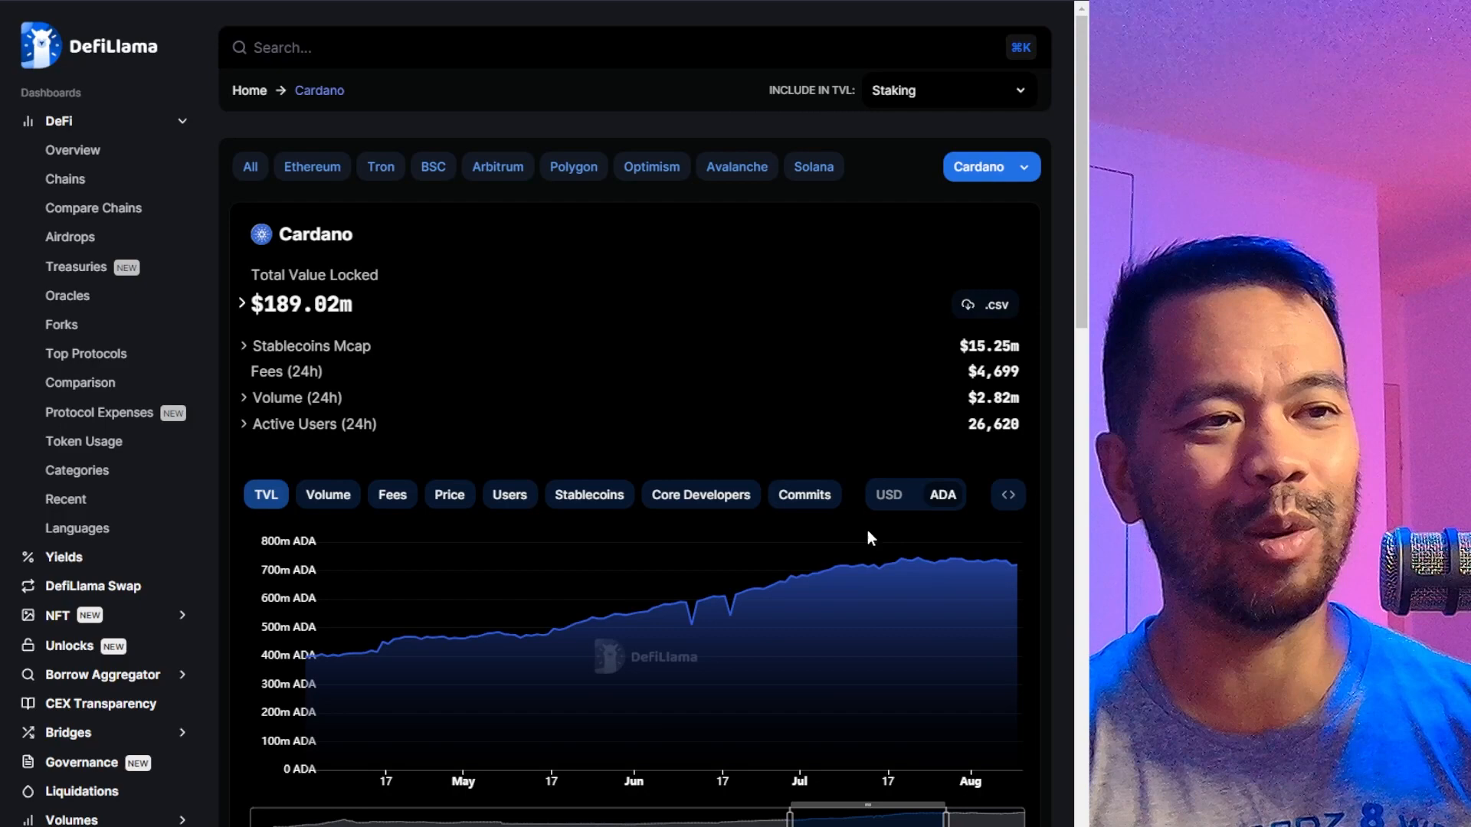
pyautogui.moveTo(774, 611)
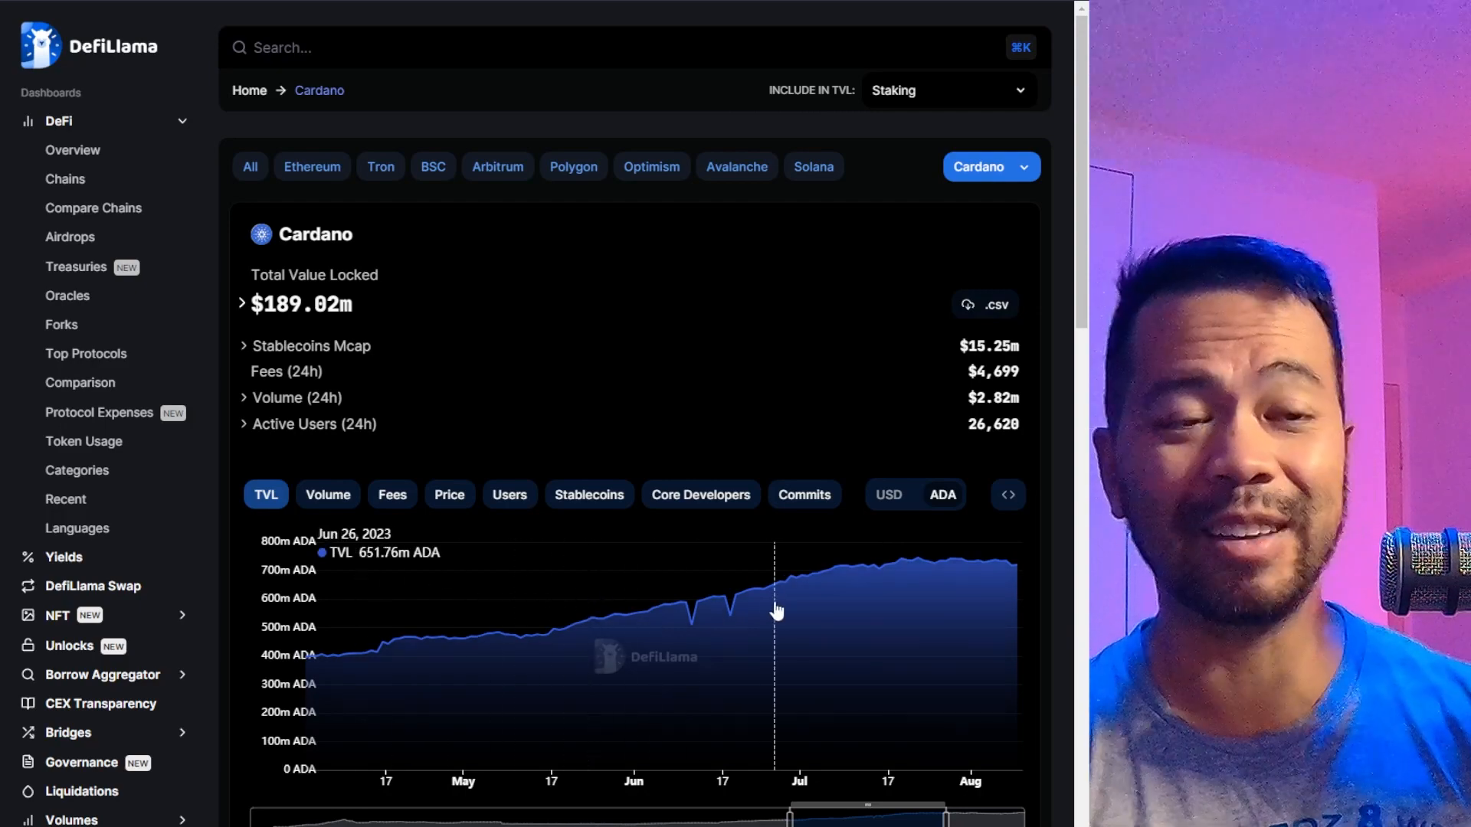
pyautogui.moveTo(388, 676)
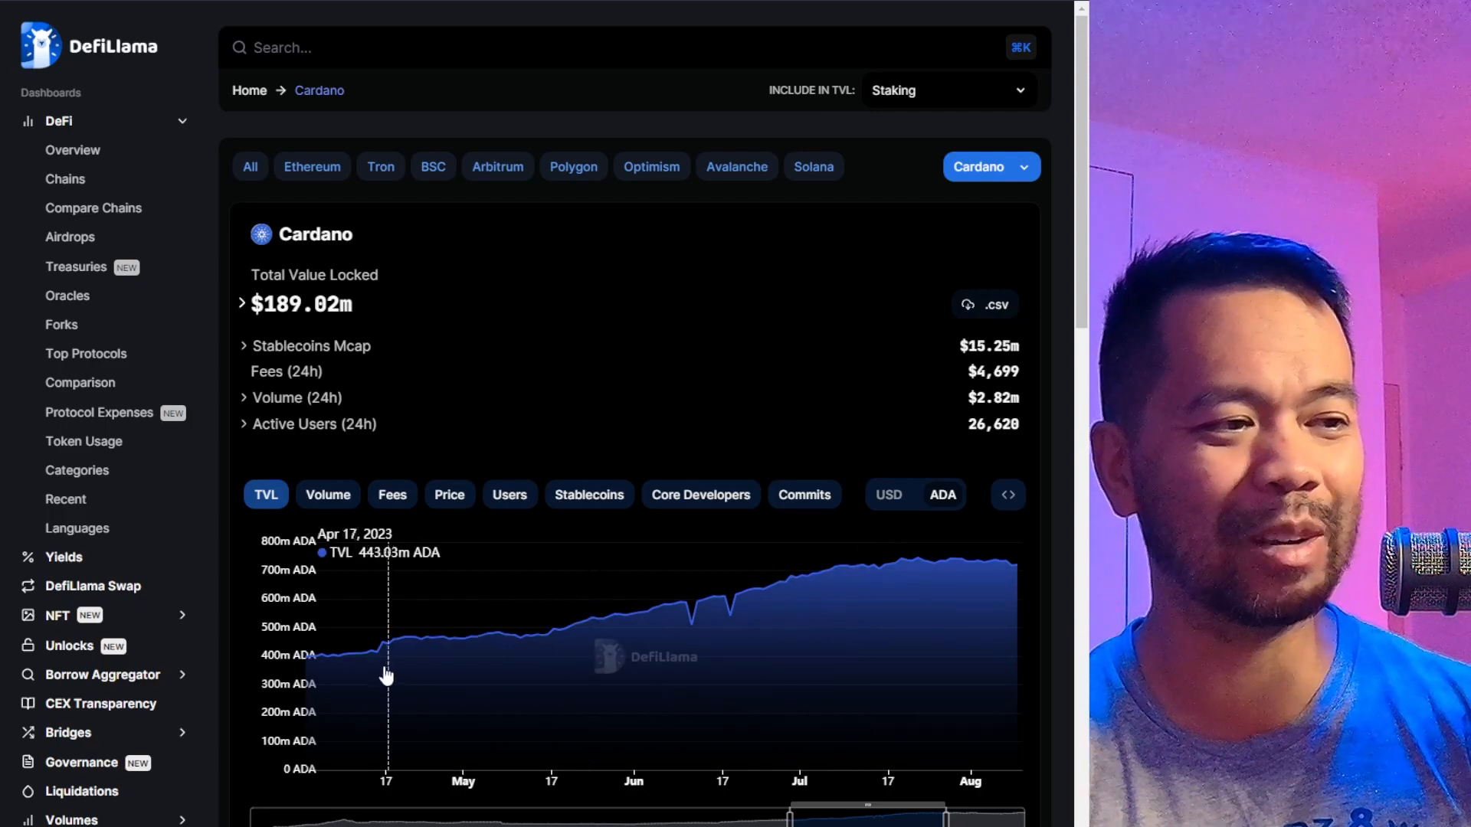
pyautogui.moveTo(871, 598)
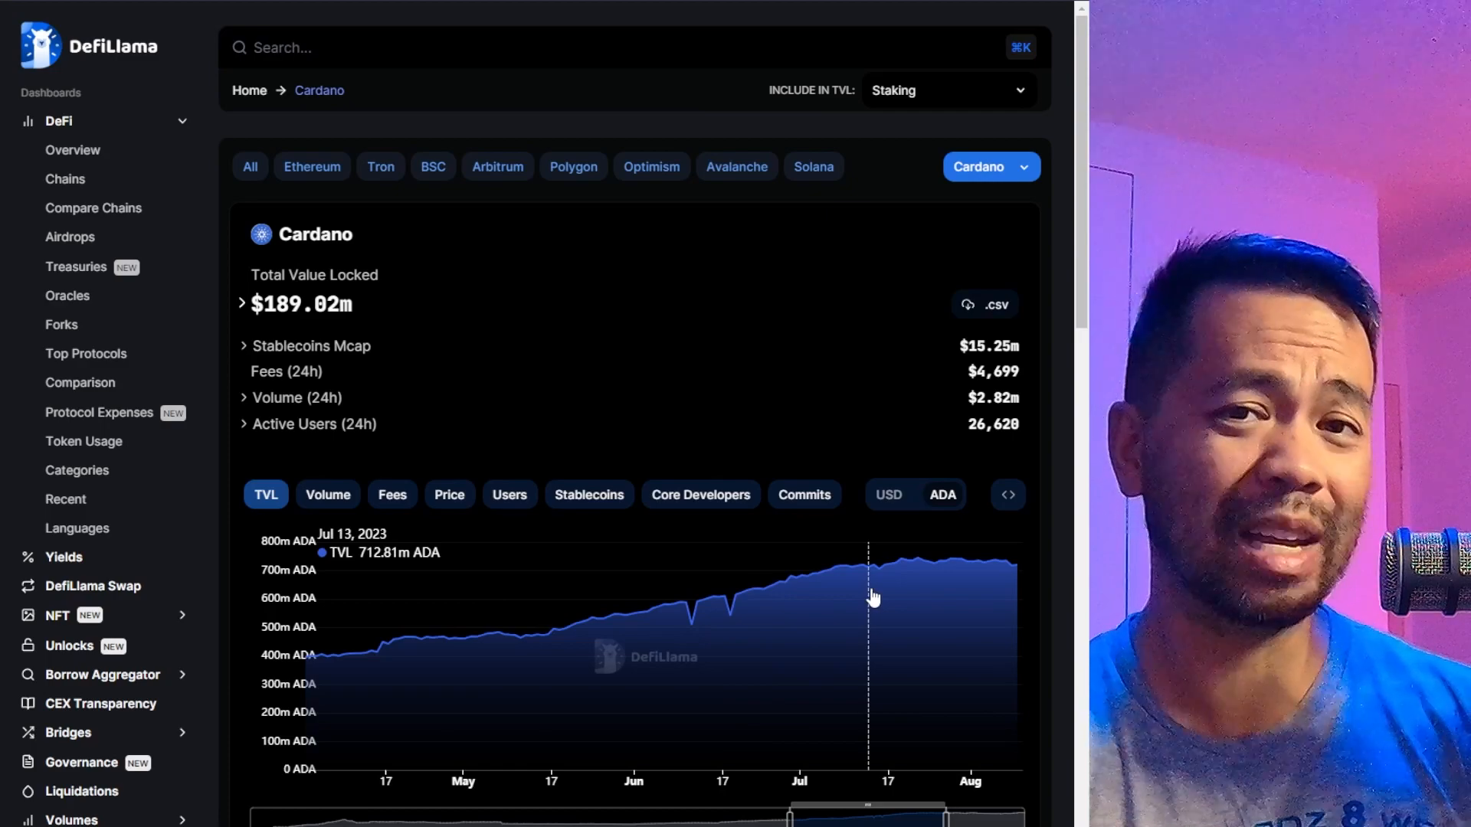